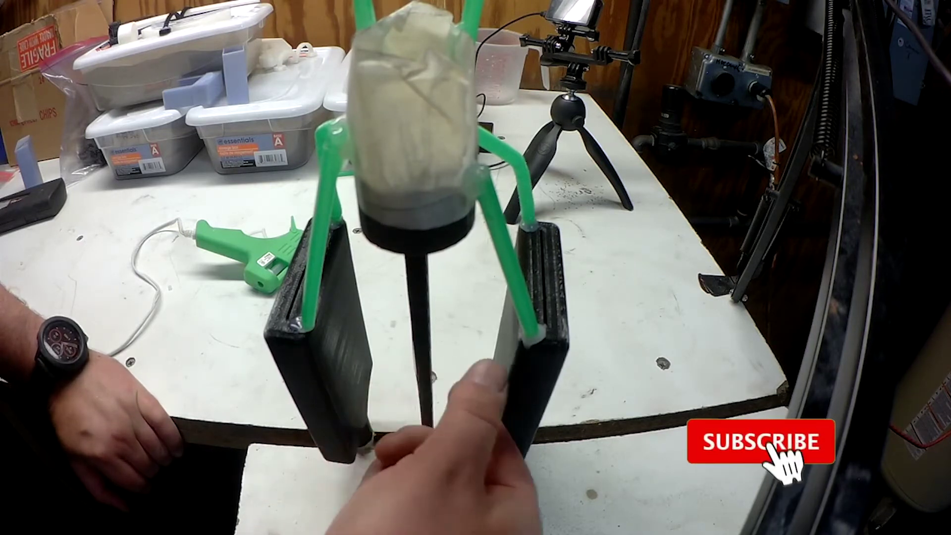
left_click(759, 442)
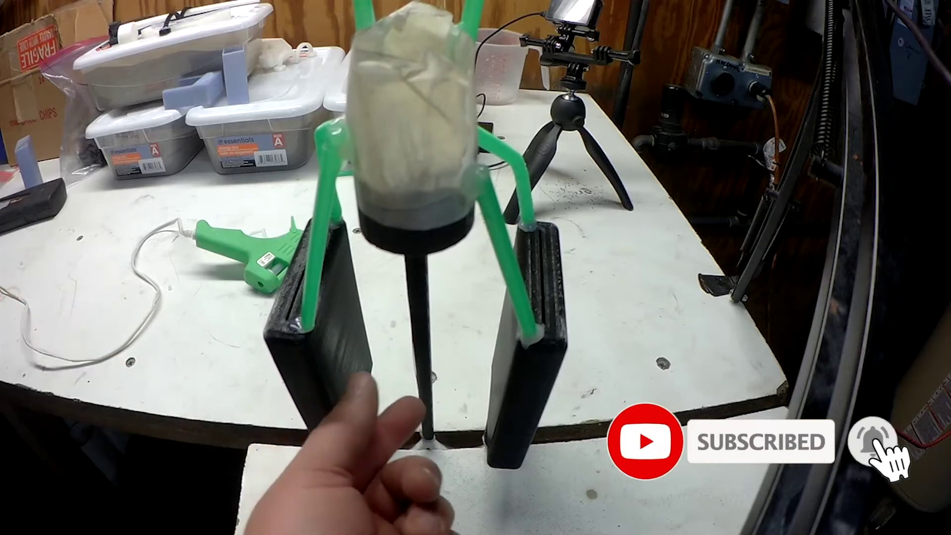